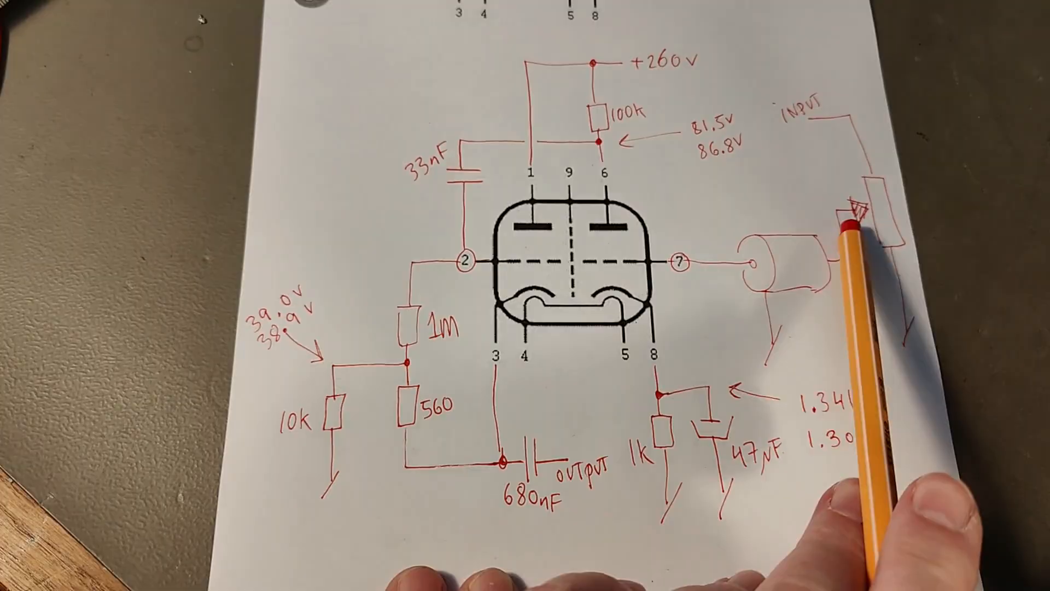
mouse_move(268, 335)
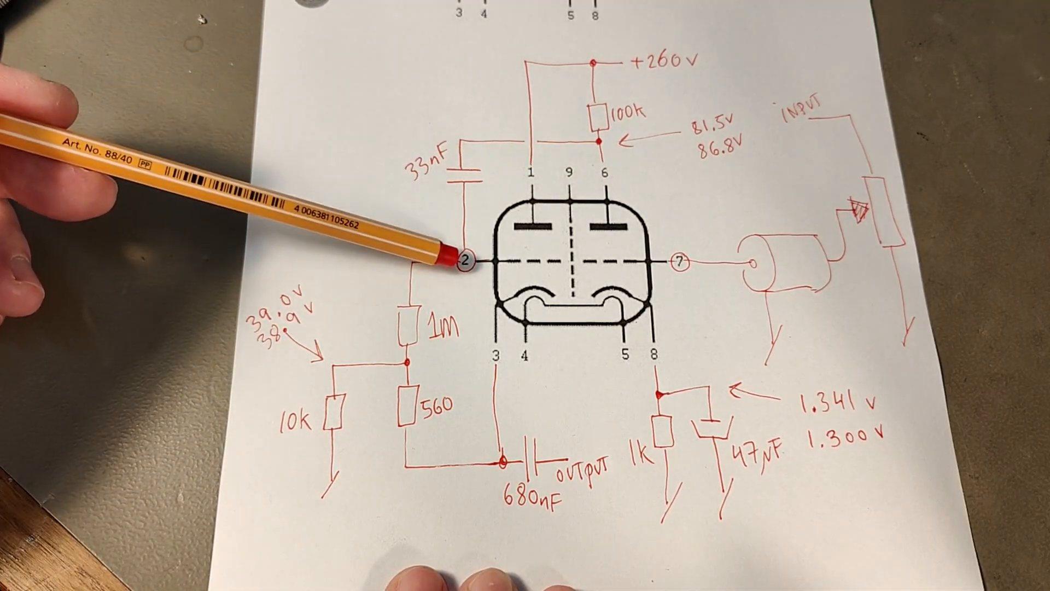
mouse_move(509, 462)
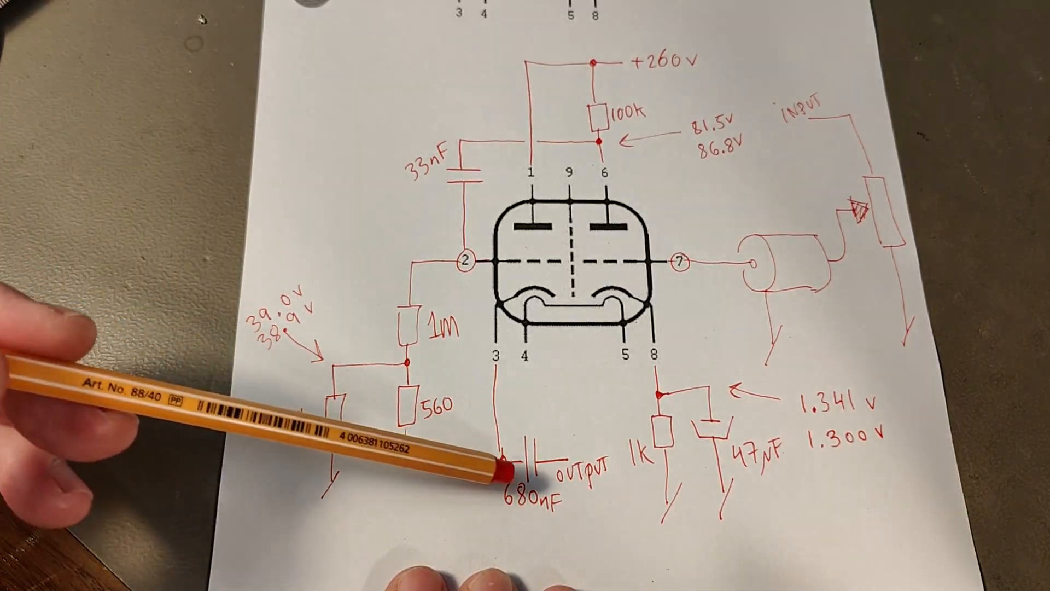